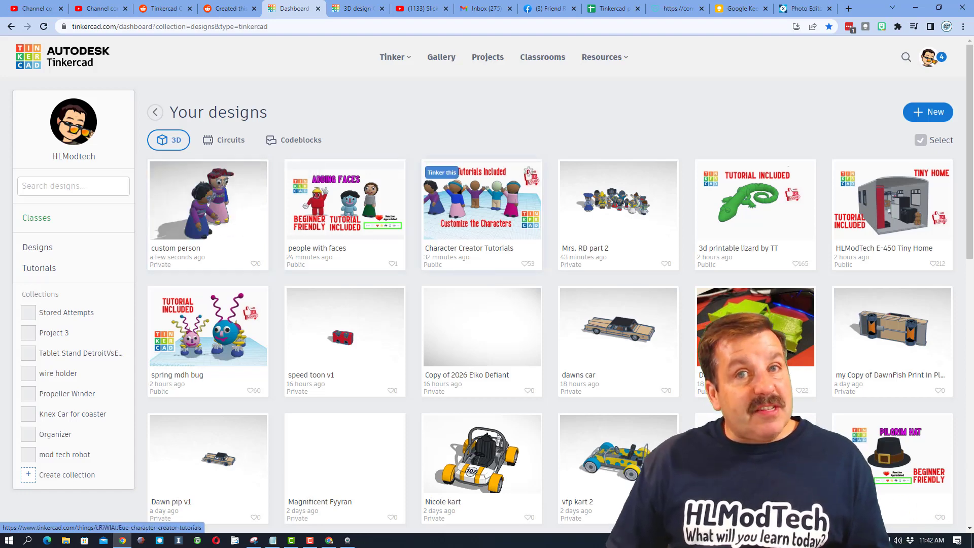
mouse_move(207, 199)
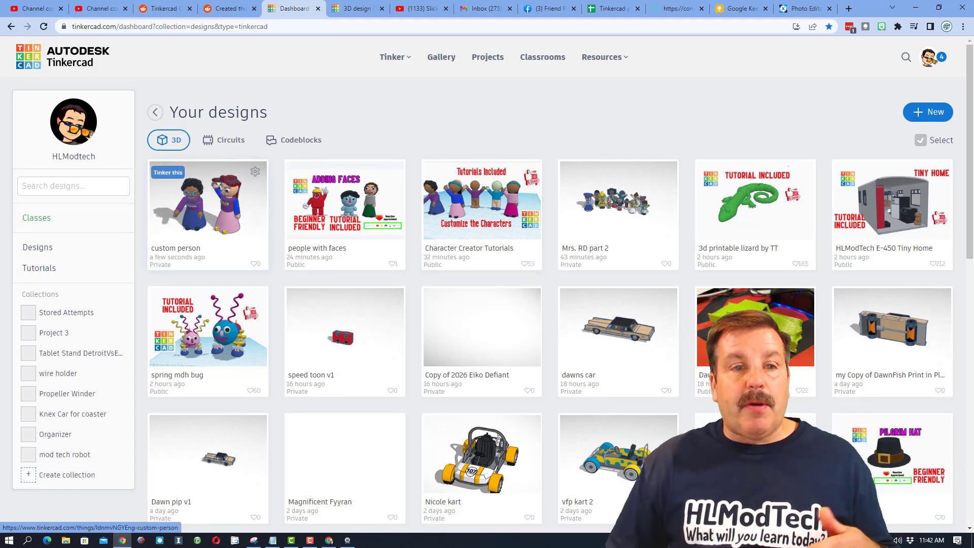
Step: Reach the custom person design's Properties form via its page's gear options menu
left_click(207, 198)
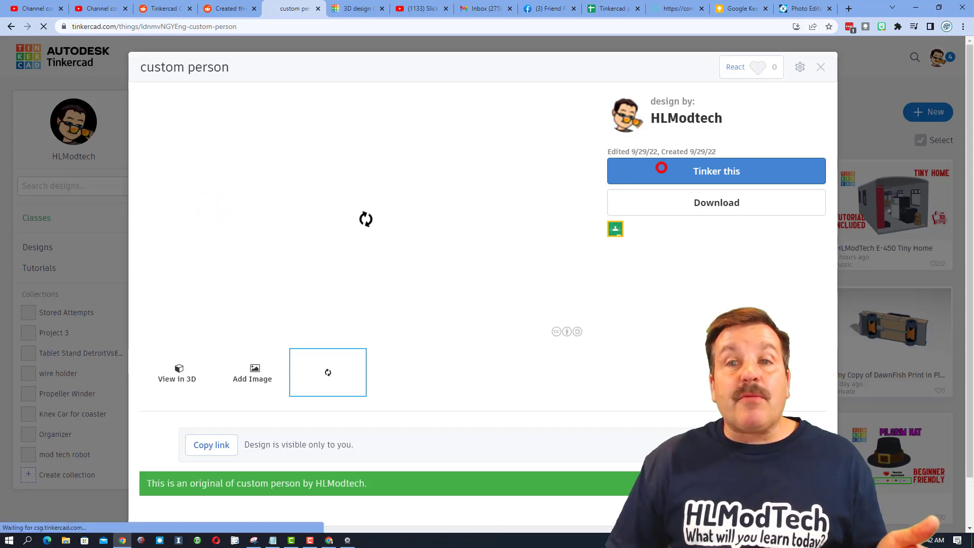
left_click(715, 170)
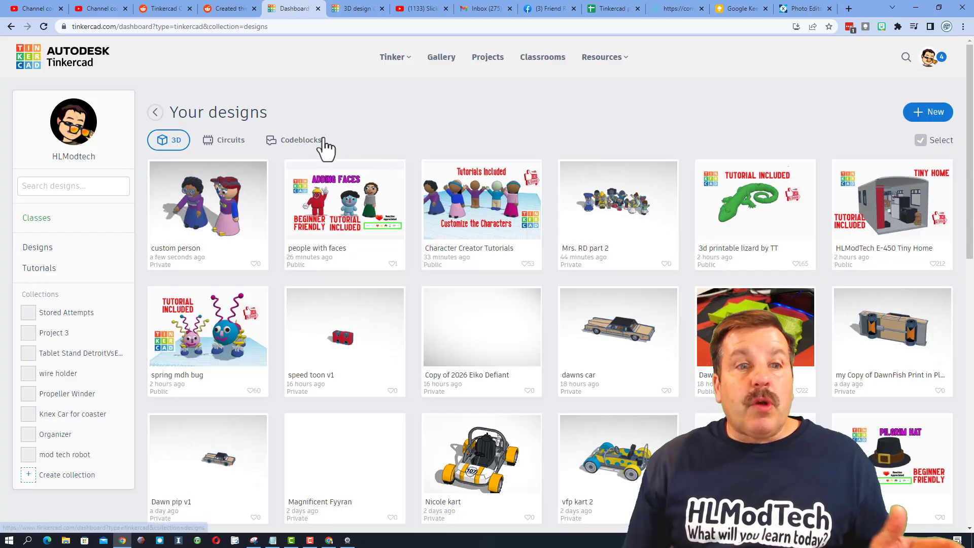
mouse_move(221, 214)
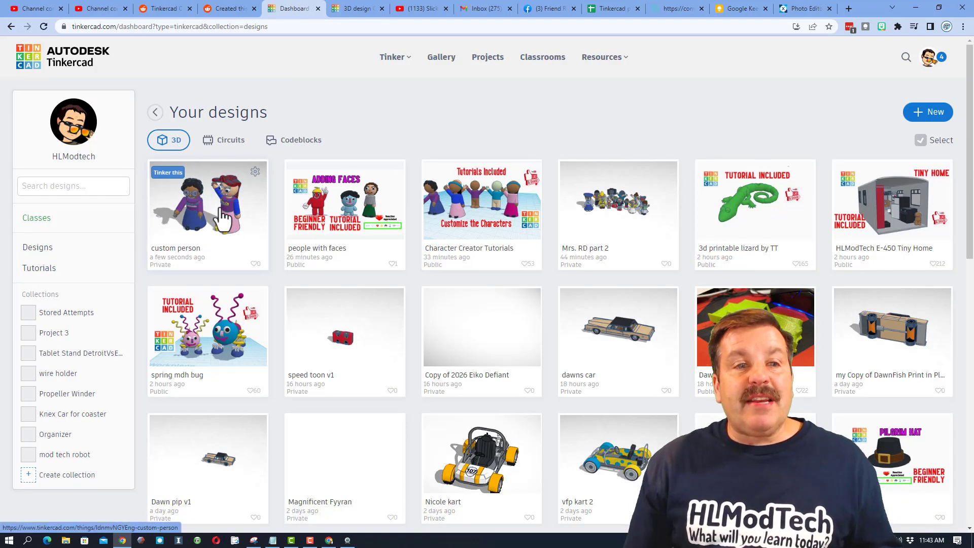
left_click(207, 199)
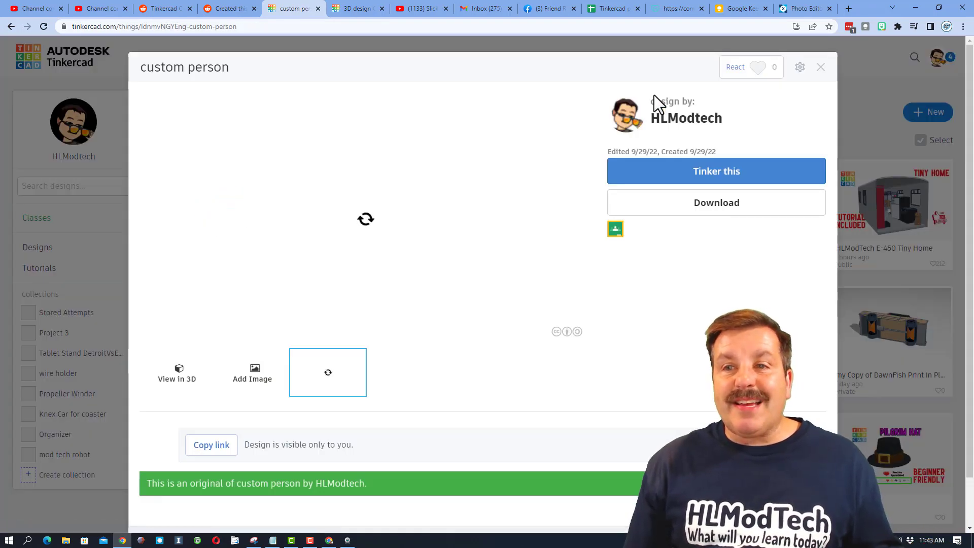
left_click(751, 67)
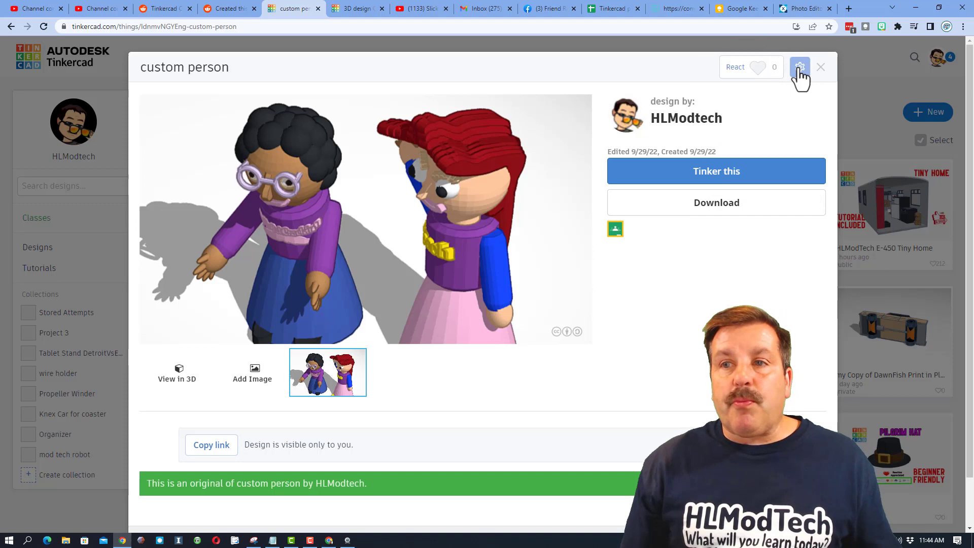
left_click(799, 67)
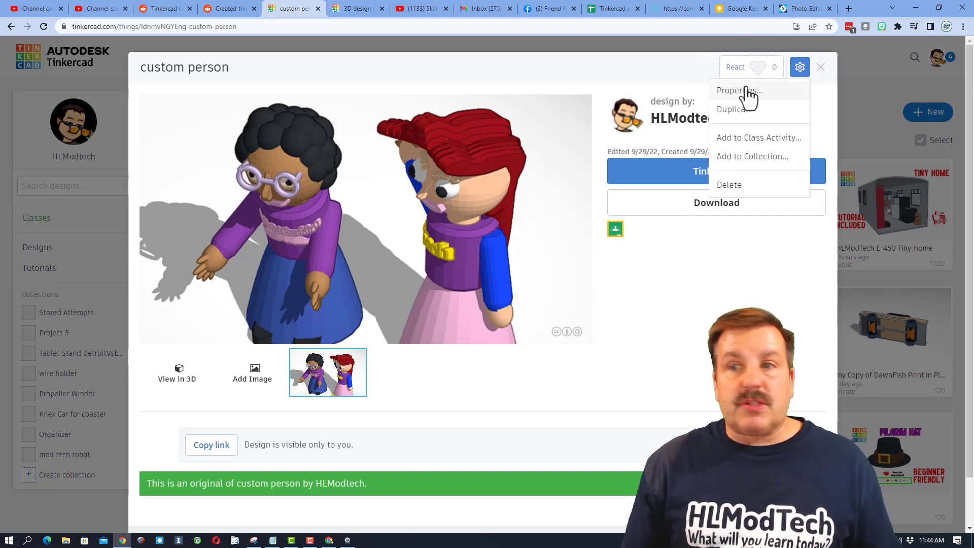
left_click(739, 90)
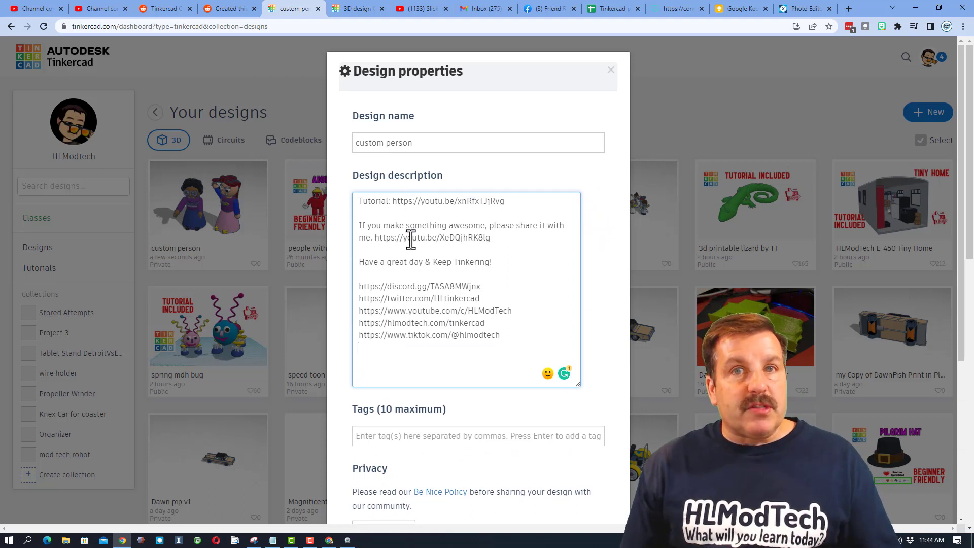
Step: Add the tags teacher and hlmodtech to the custom person design
left_click(407, 435)
type("#person")
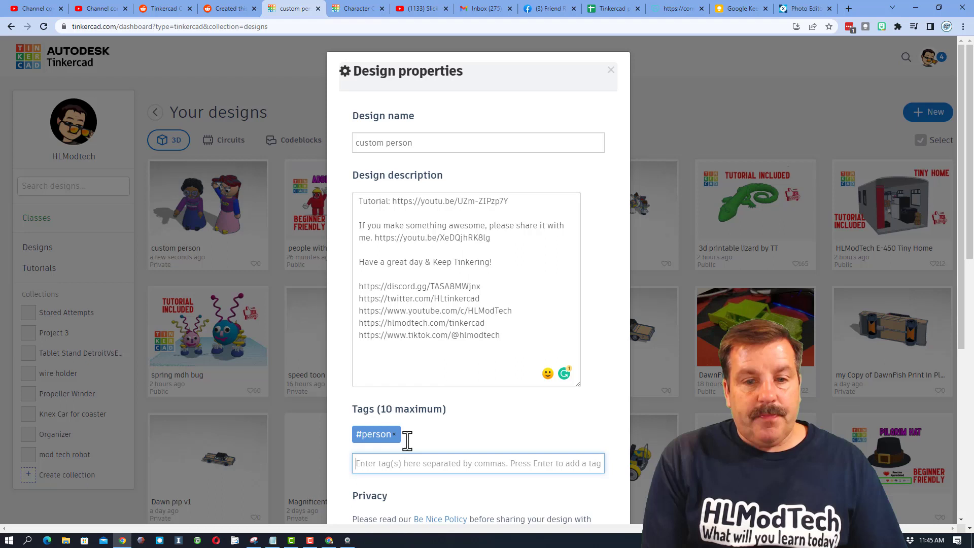
type("teacher")
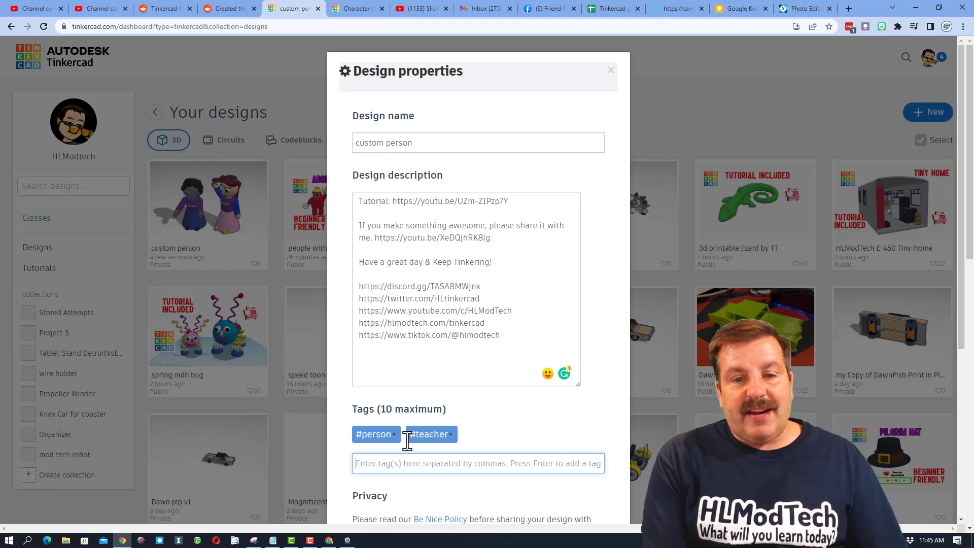
type("hlmodte")
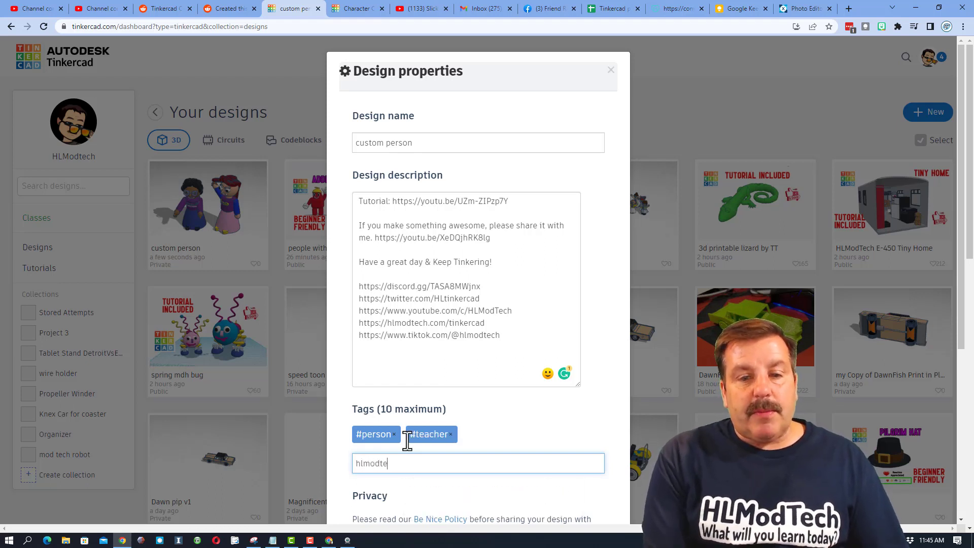
key("Enter")
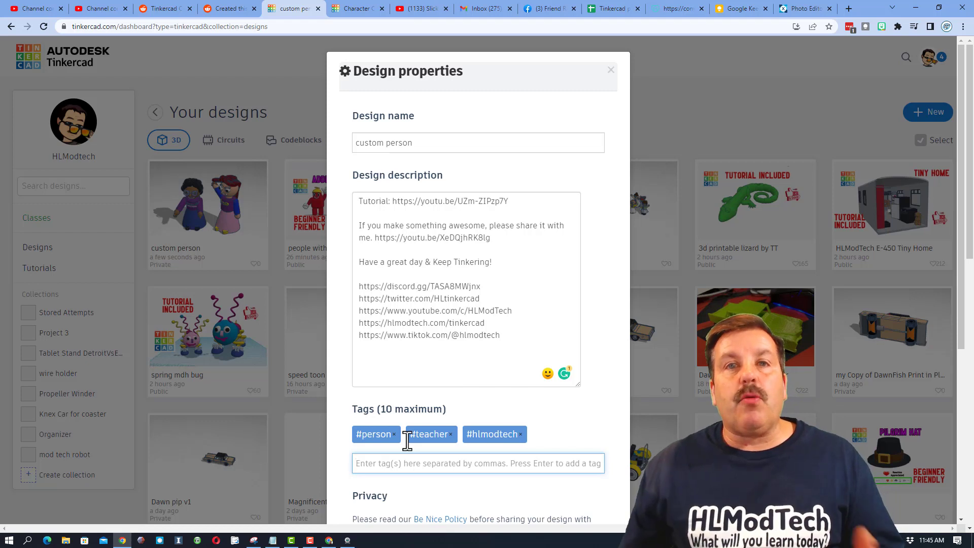
Step: Set Privacy to Public and the license to Attribution-NoDerivs 3.0
scroll("down", 3)
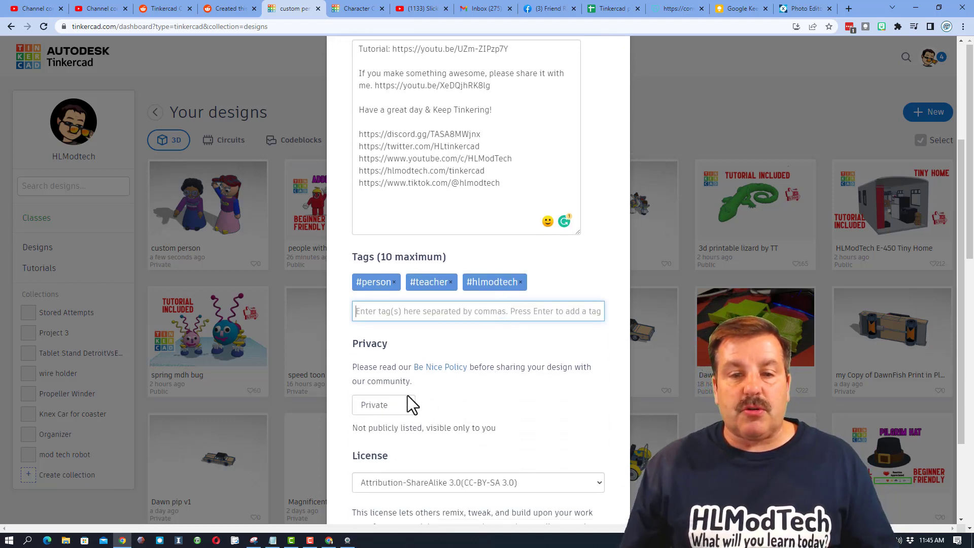
left_click(383, 405)
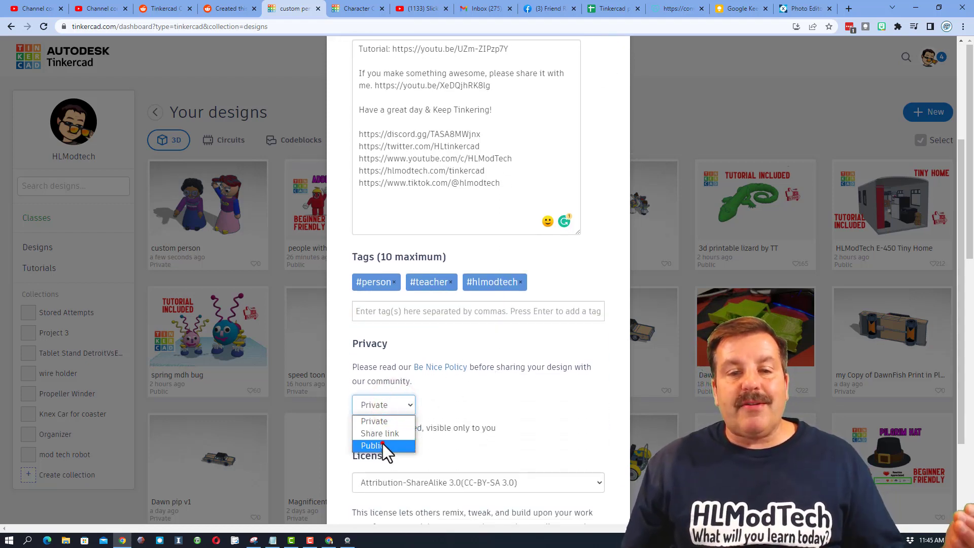
left_click(373, 446)
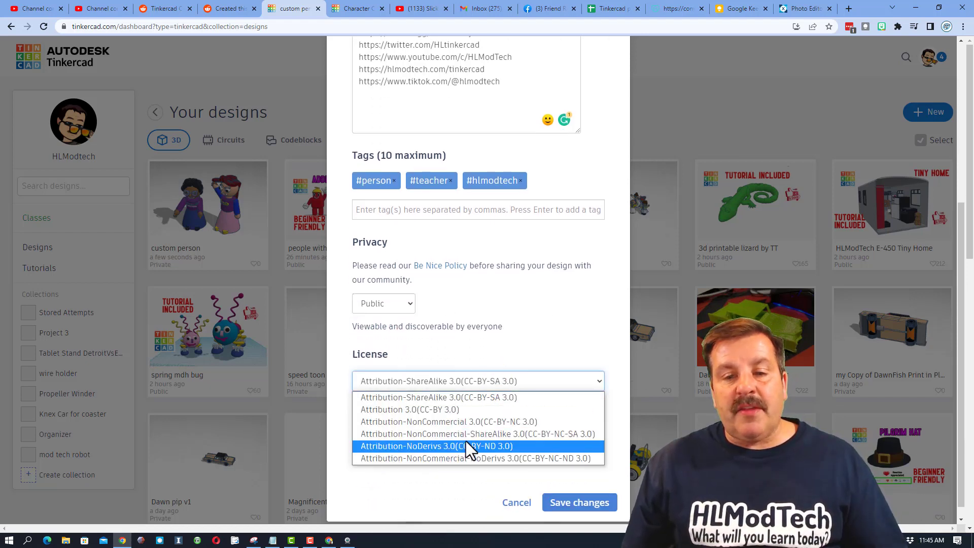
left_click(433, 447)
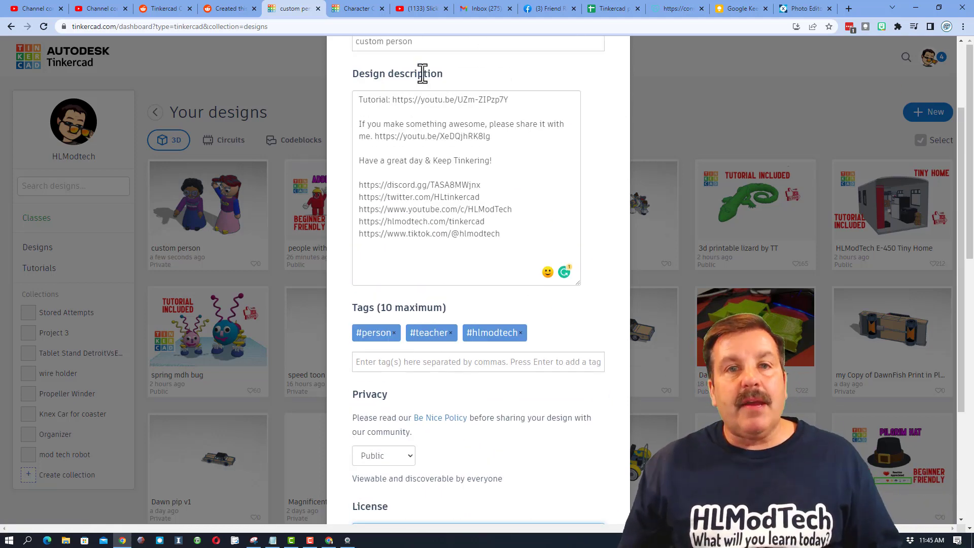
Step: Save the custom person design's new sharing settings
scroll("down", 3)
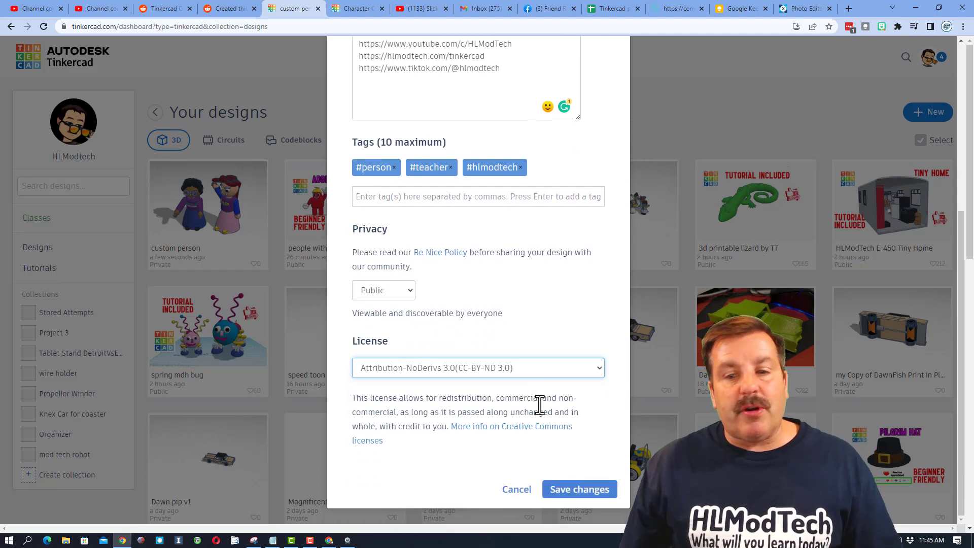
left_click(577, 489)
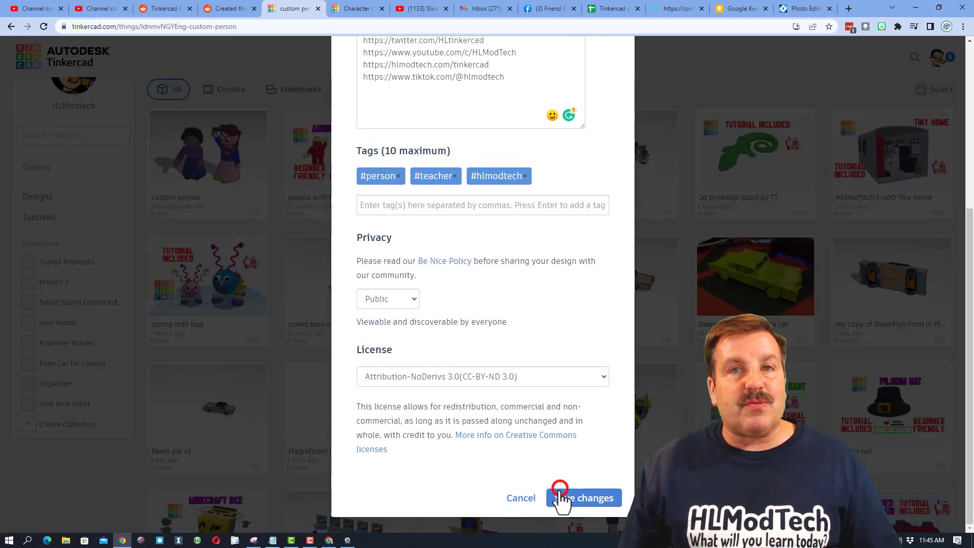
left_click(582, 497)
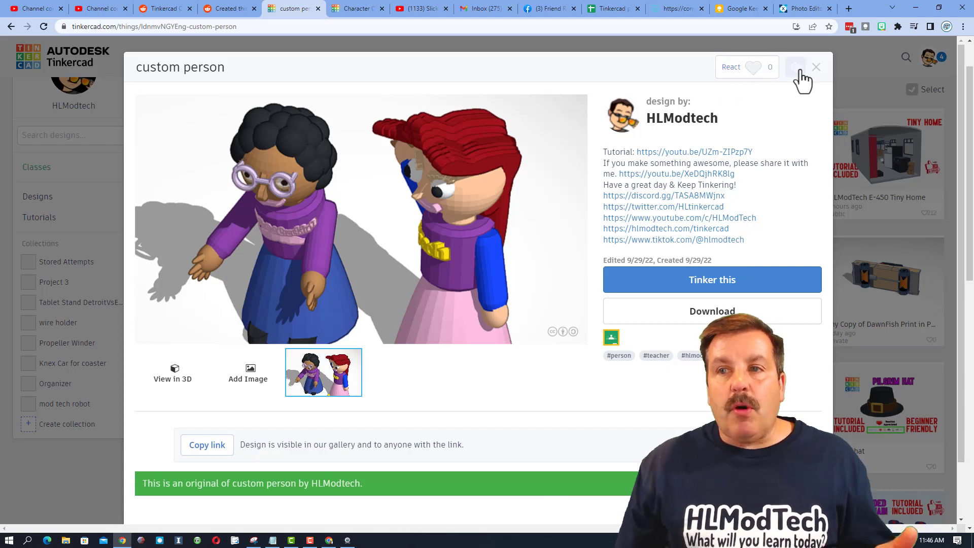
Step: Sort the community gallery by Recent and view the Character Creator Tutorials design
left_click(815, 67)
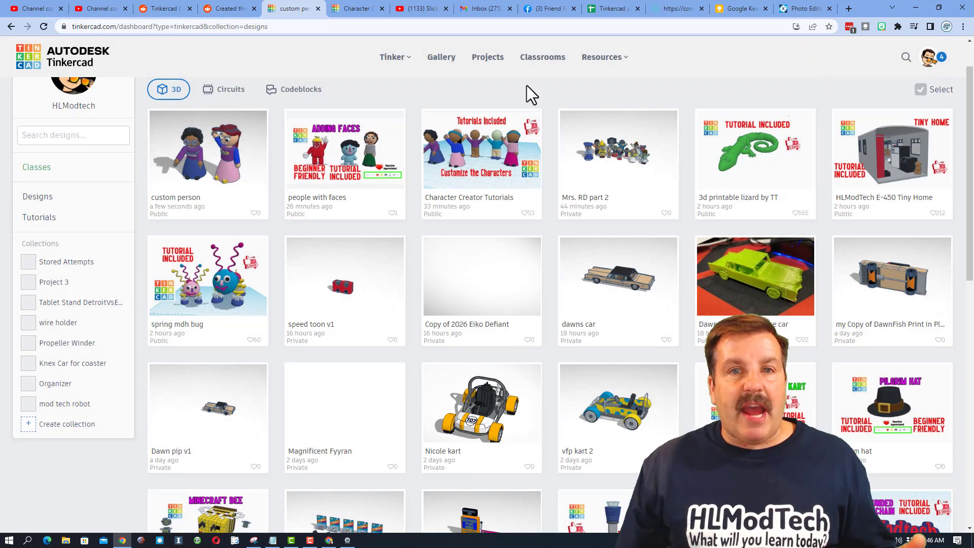
left_click(442, 56)
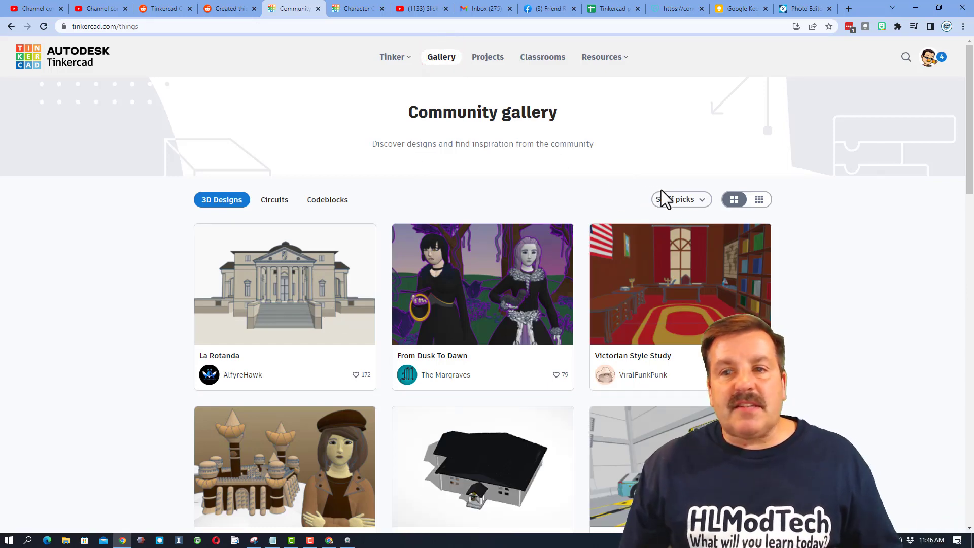
left_click(680, 200)
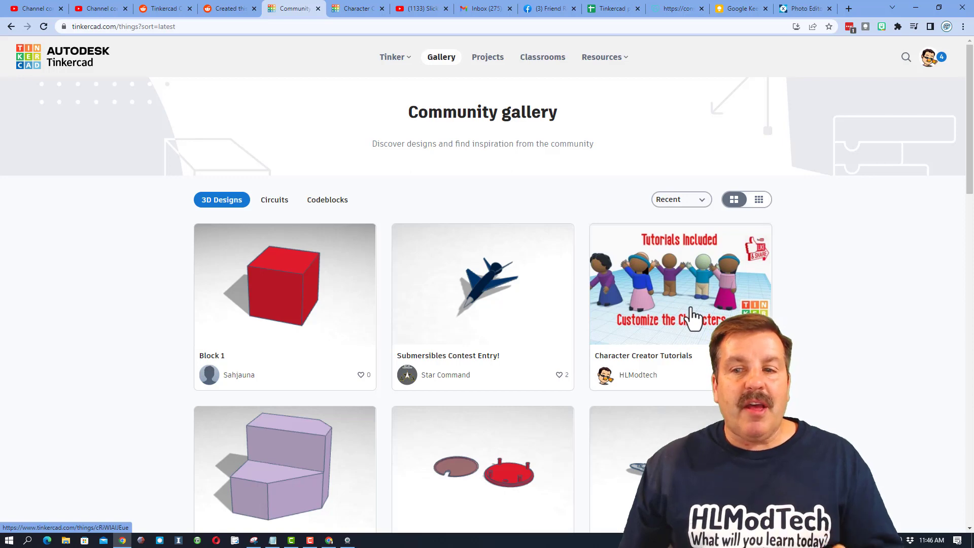
left_click(679, 284)
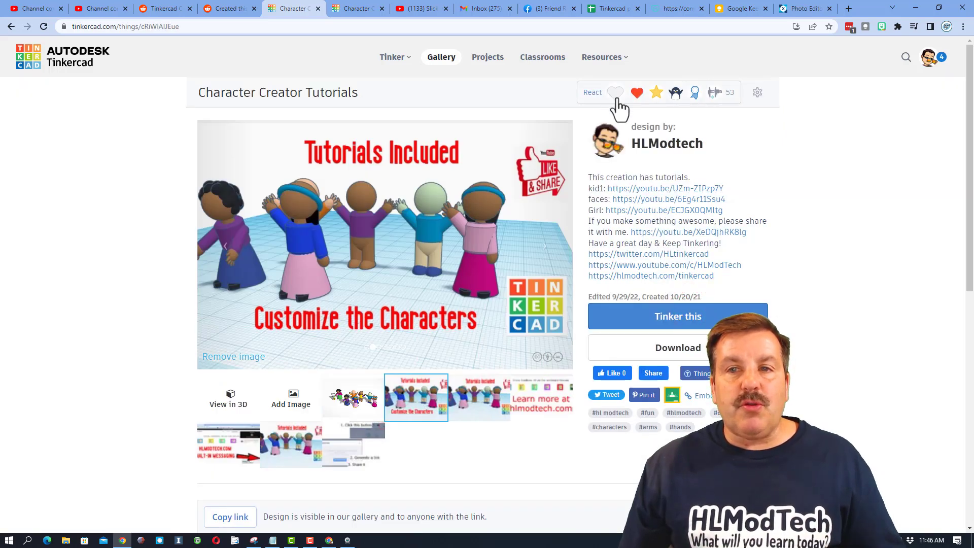
left_click(613, 93)
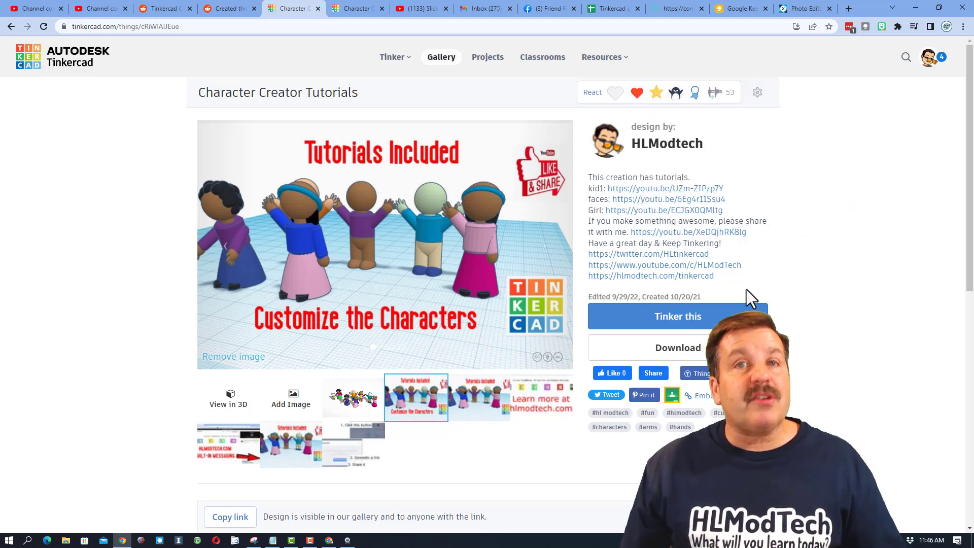
mouse_move(775, 238)
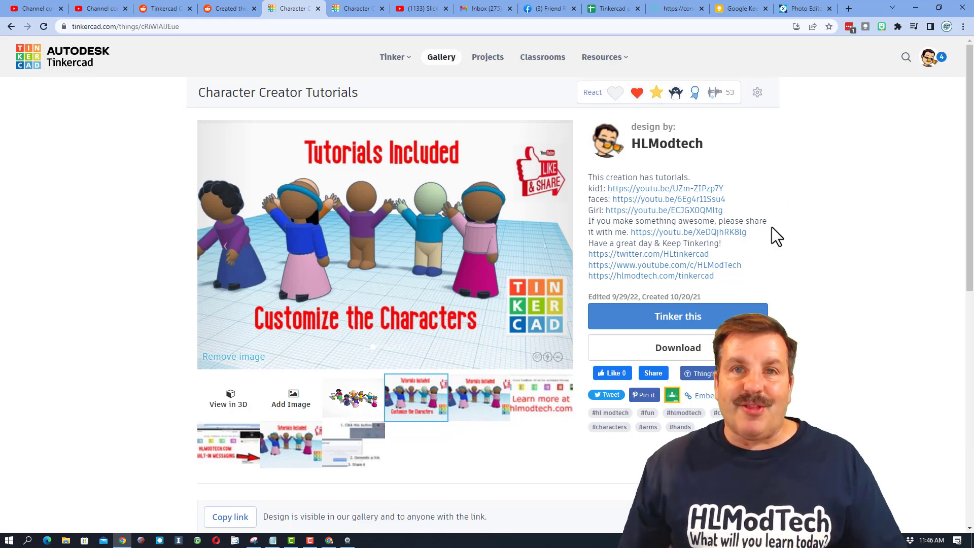
mouse_move(896, 96)
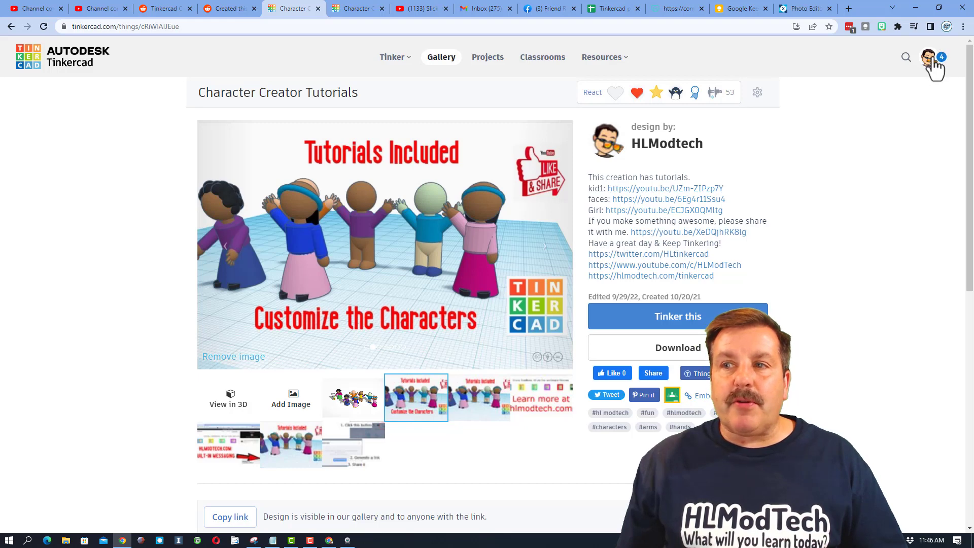
Step: From notifications, visit the reacting user's profile and give their Cool Sketch design a heart
left_click(942, 57)
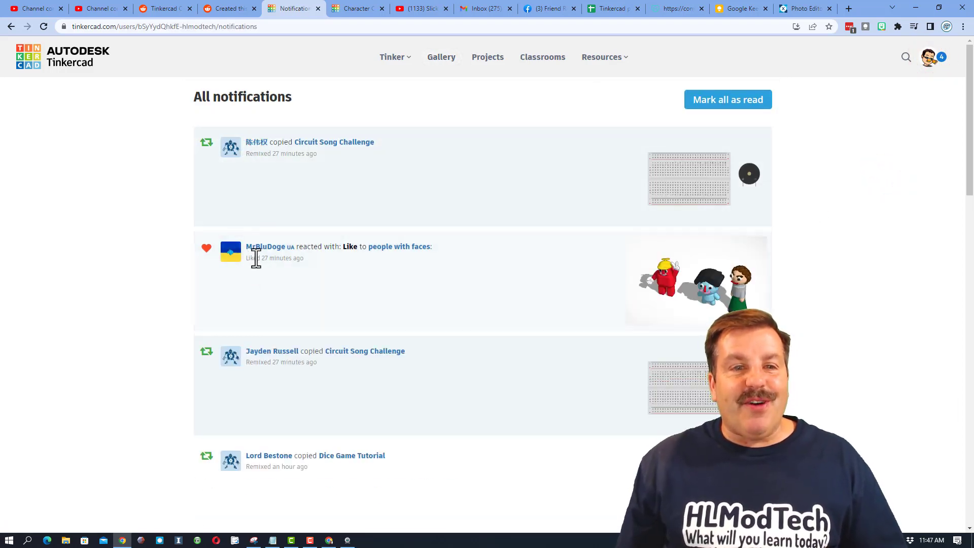
mouse_move(266, 246)
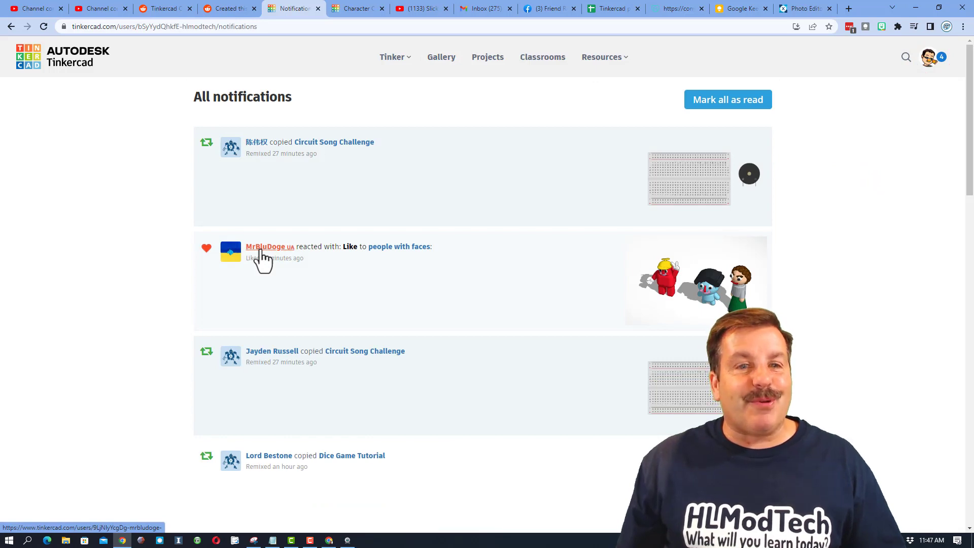
left_click(267, 246)
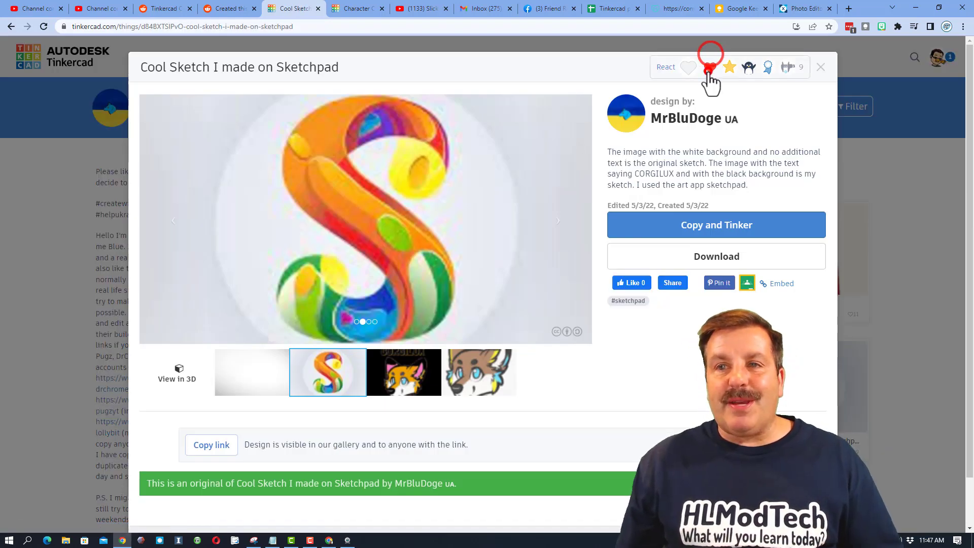
left_click(699, 67)
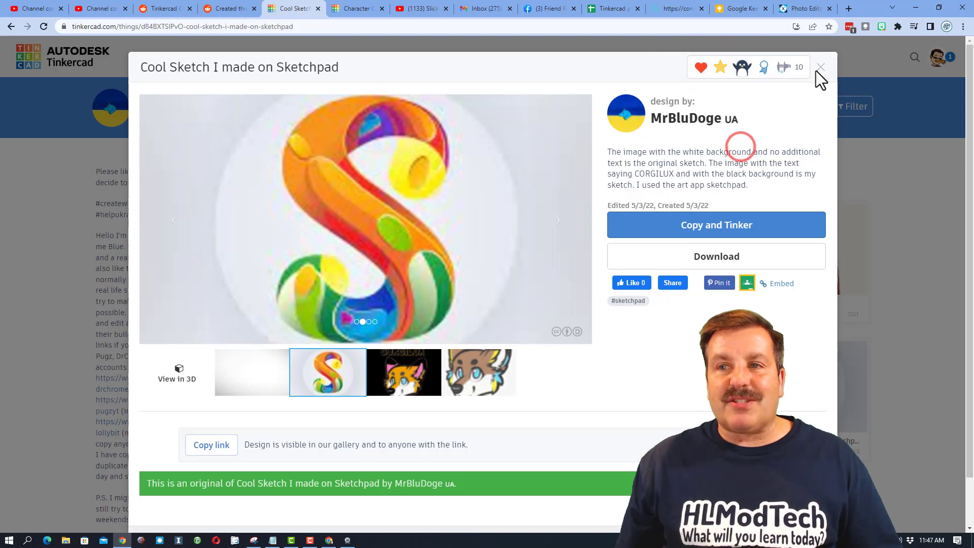
left_click(821, 67)
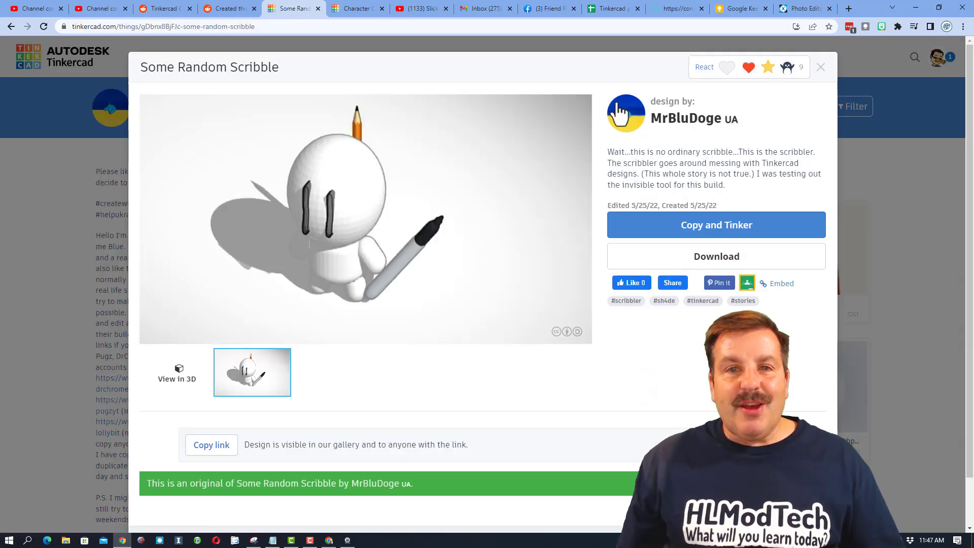
Step: View Some Random Scribble as a 3D model from the front, then return to Your designs
left_click(177, 373)
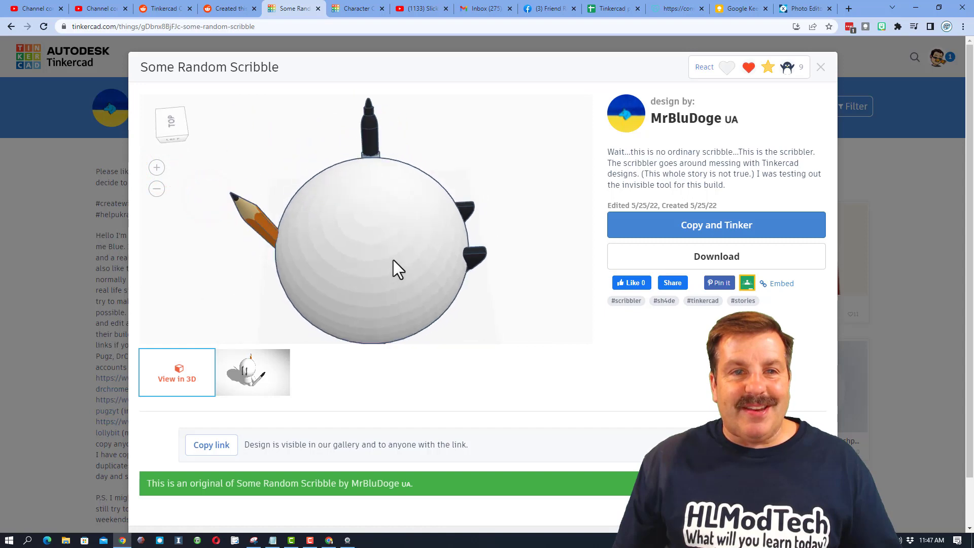
left_click_drag(398, 267, 270, 217)
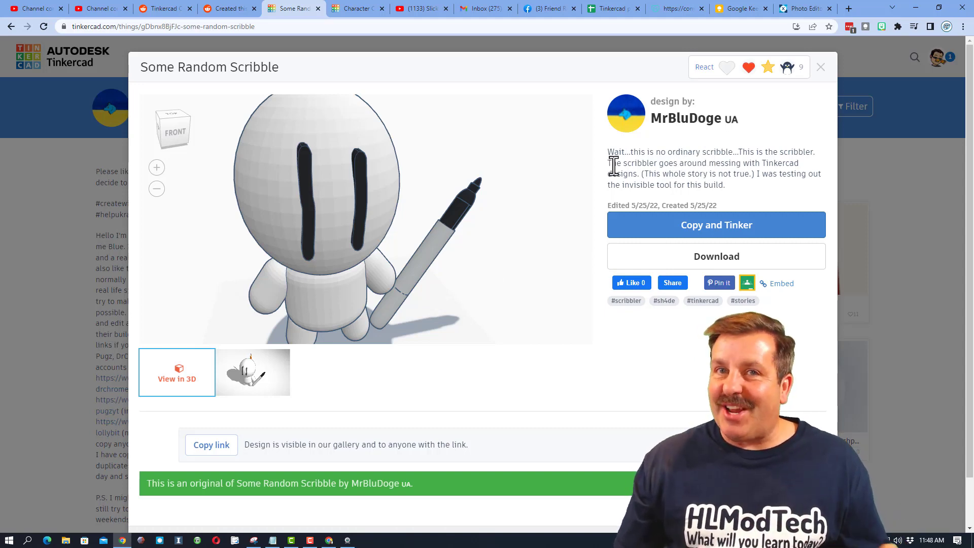
left_click(820, 67)
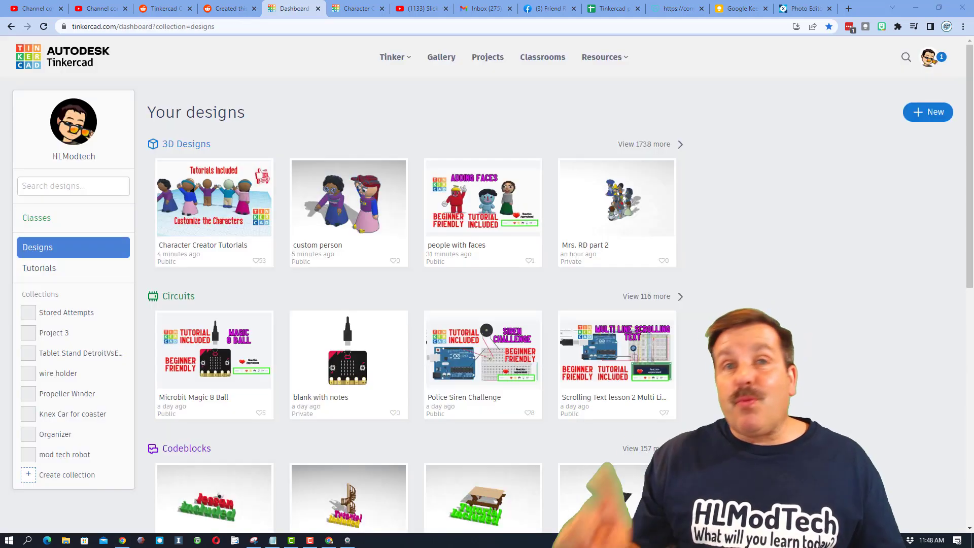